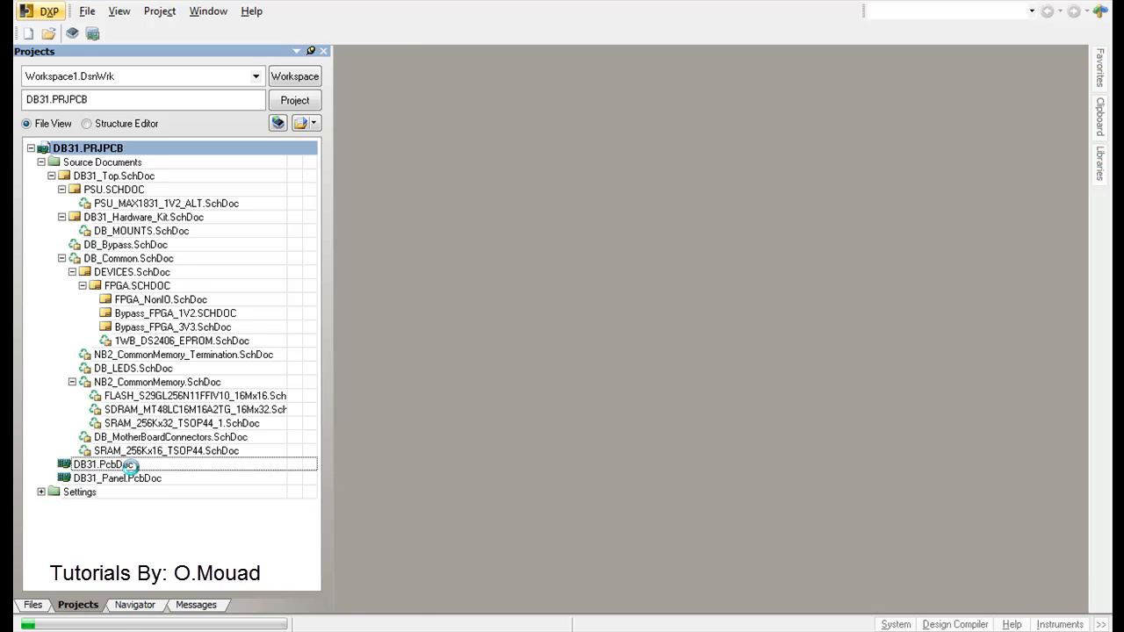
Open DB31.PcbDoc from the DB31 project tree.
{"action": "double_click", "coordinate": [101, 463]}
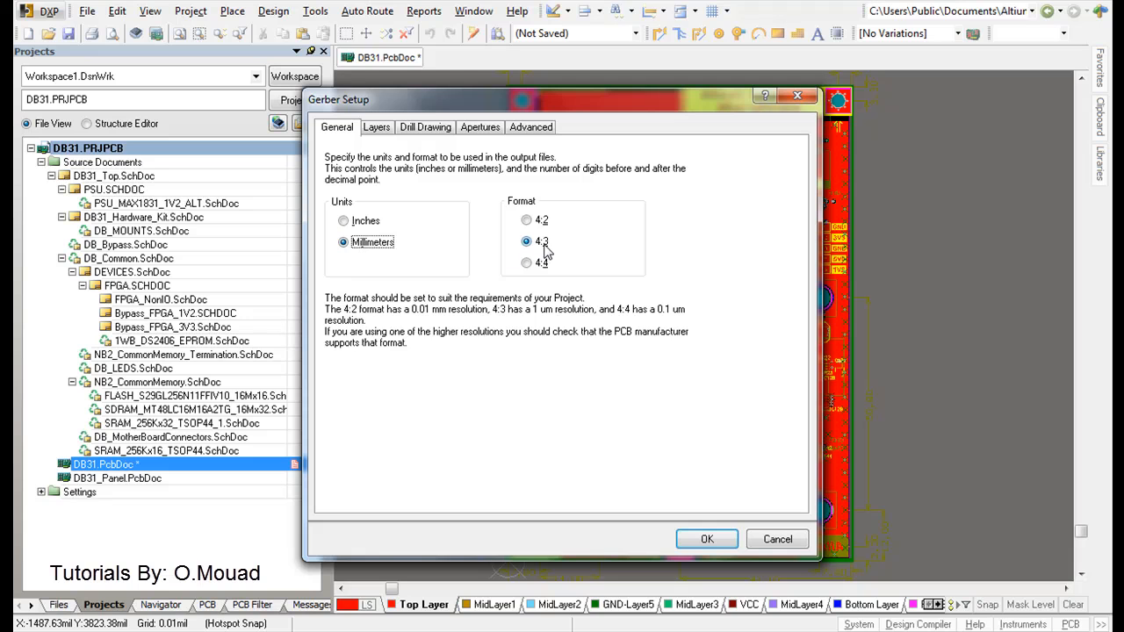
Select the 4:3 coordinate format for the millimetre Gerber output.
{"action": "left_click", "coordinate": [376, 126]}
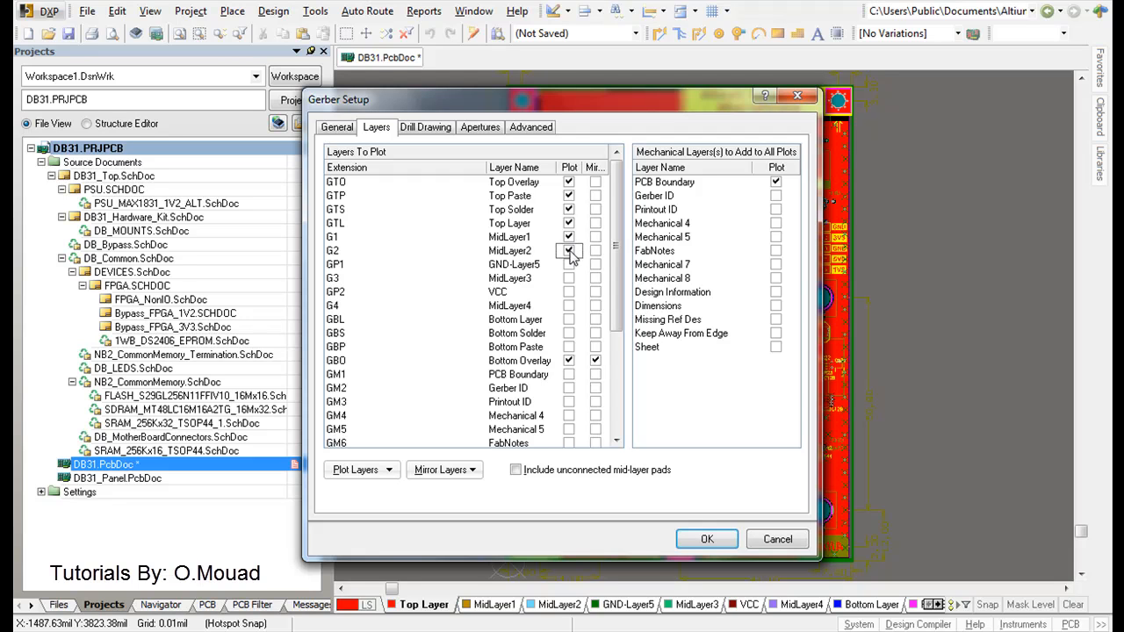
Enable MidLayer2 in the list of layers to plot.
{"action": "left_click", "coordinate": [706, 538]}
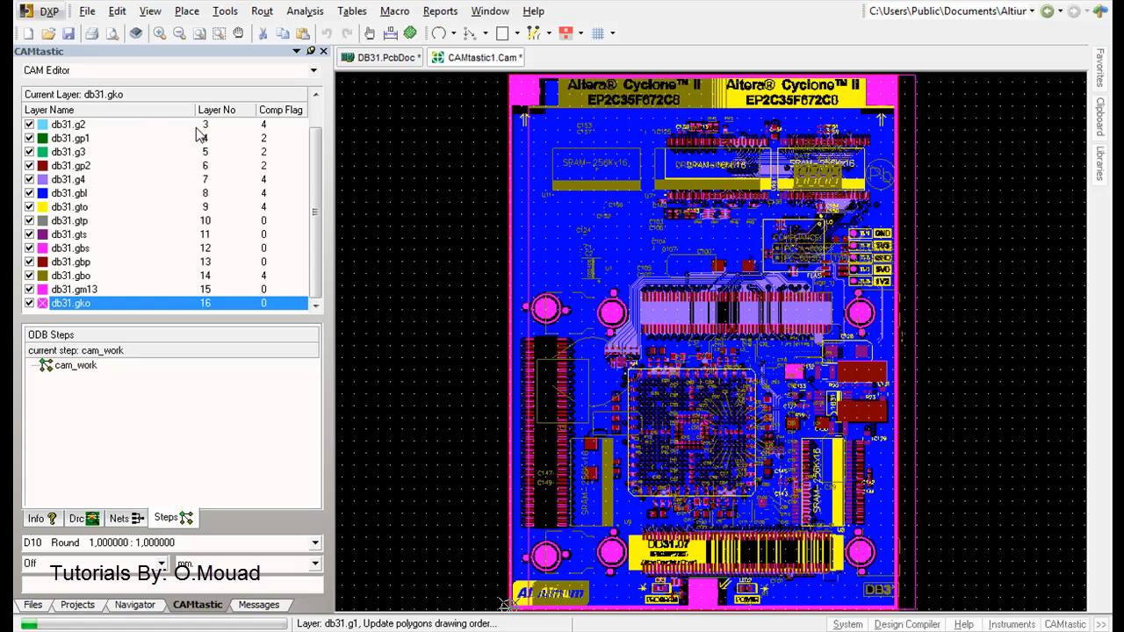
Show the DB31 project tree with the new CAMtastic1.Cam document listed.
{"action": "left_click", "coordinate": [73, 604]}
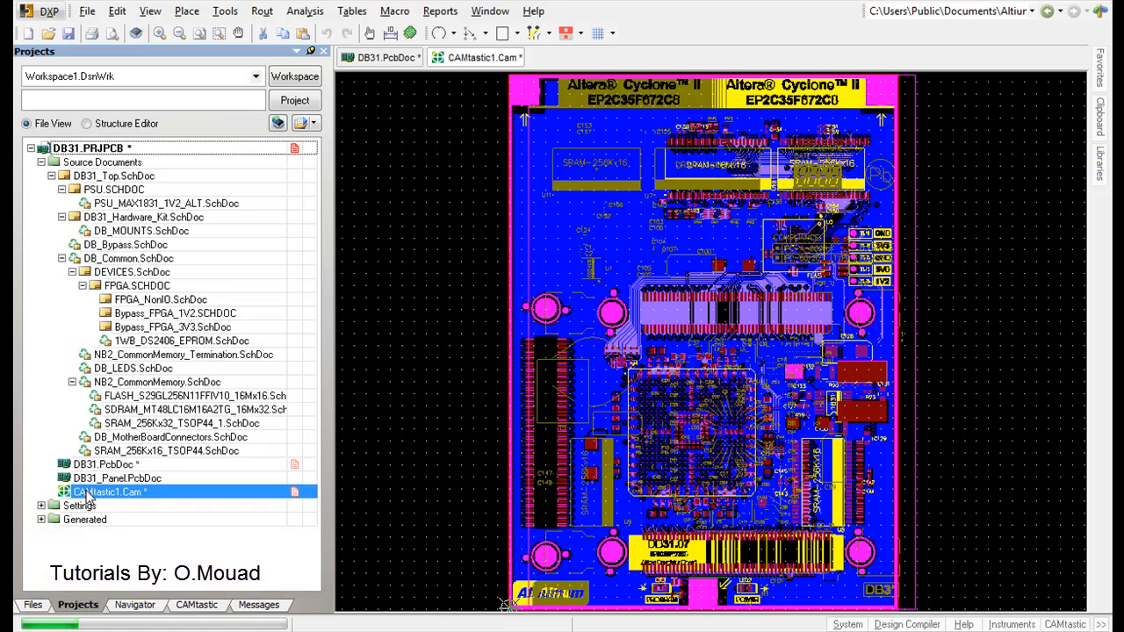